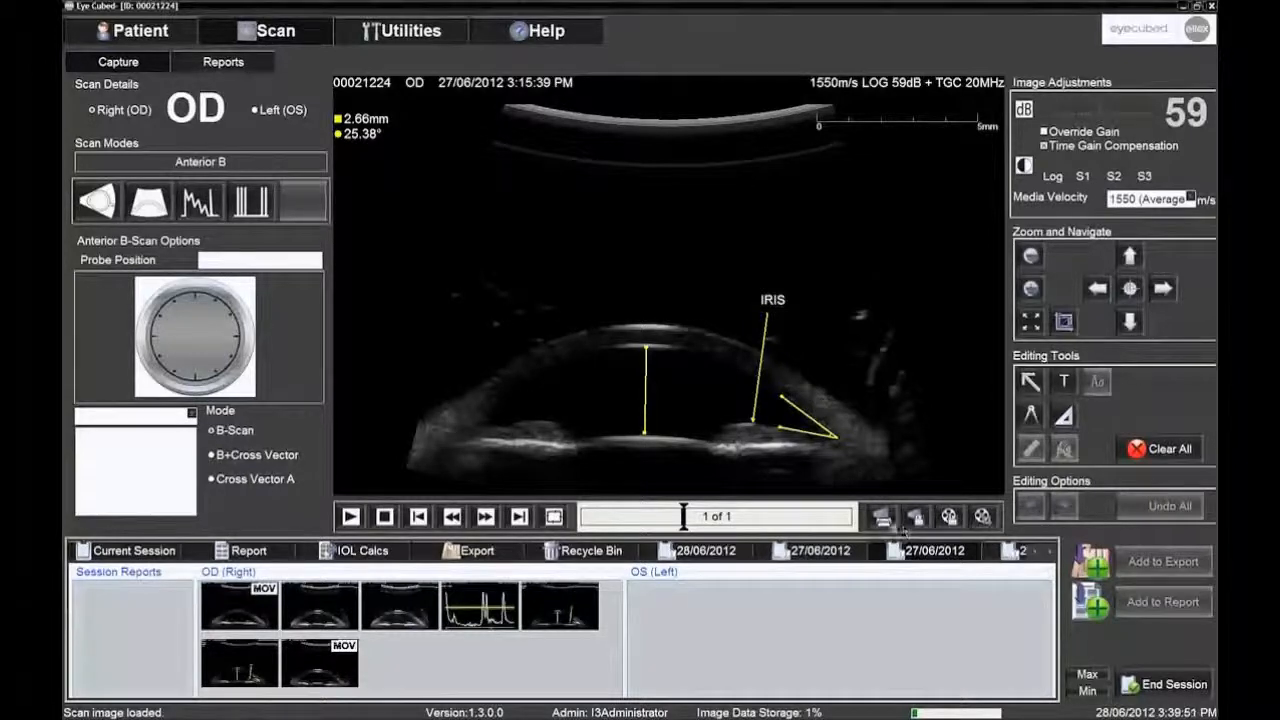
{"action": "mouse_move", "coordinate": [880, 516]}
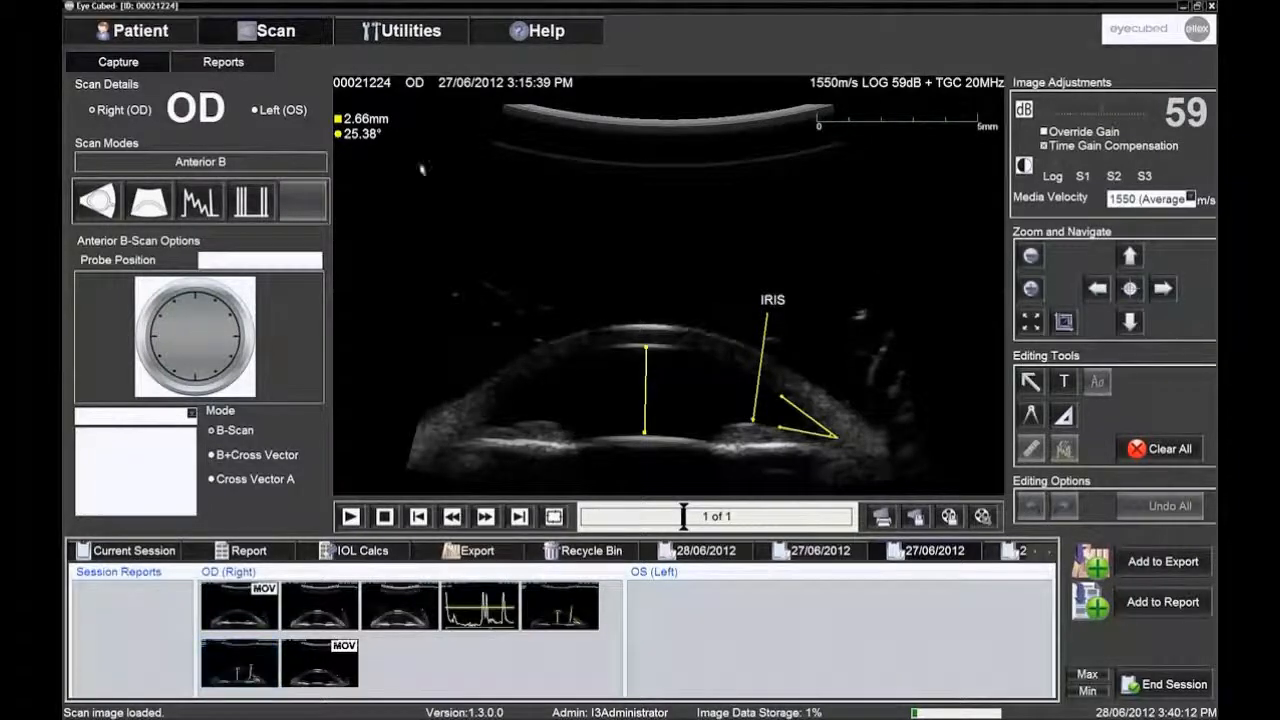
Step: In Utilities connectivity settings, set the report printer to Brother HL-2240D series
{"action": "left_click", "coordinate": [400, 30]}
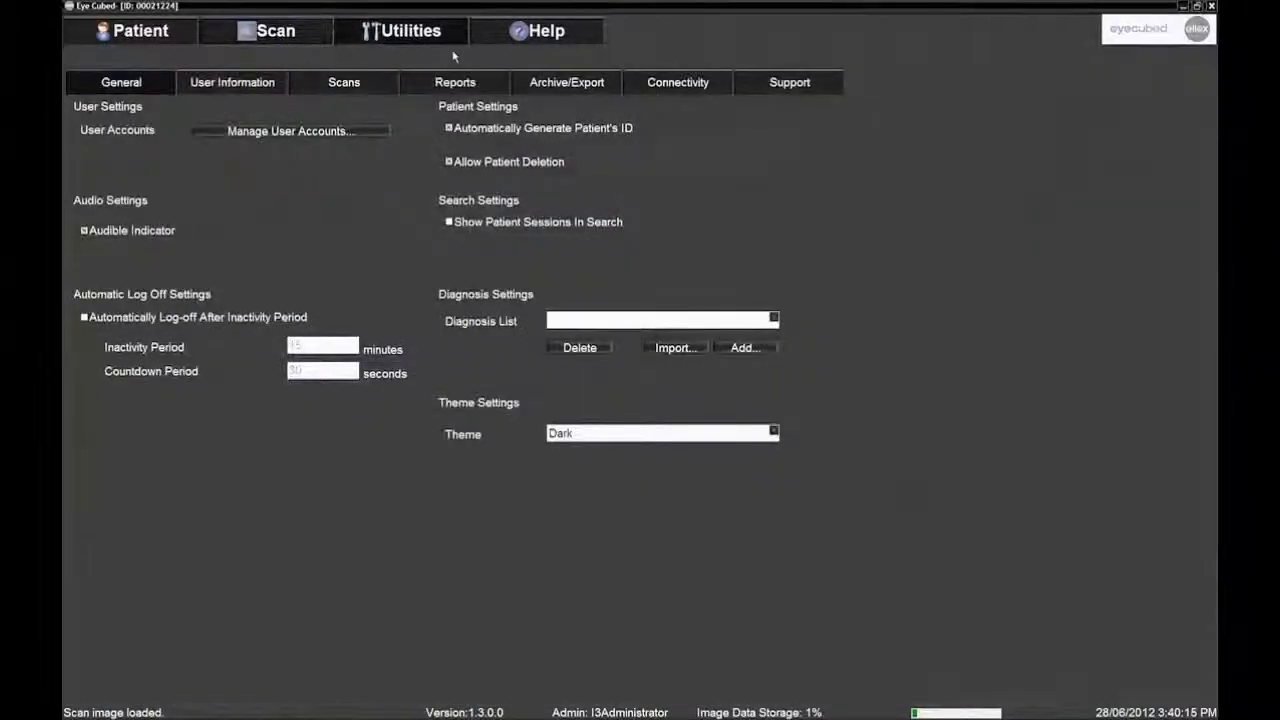
{"action": "left_click", "coordinate": [676, 82]}
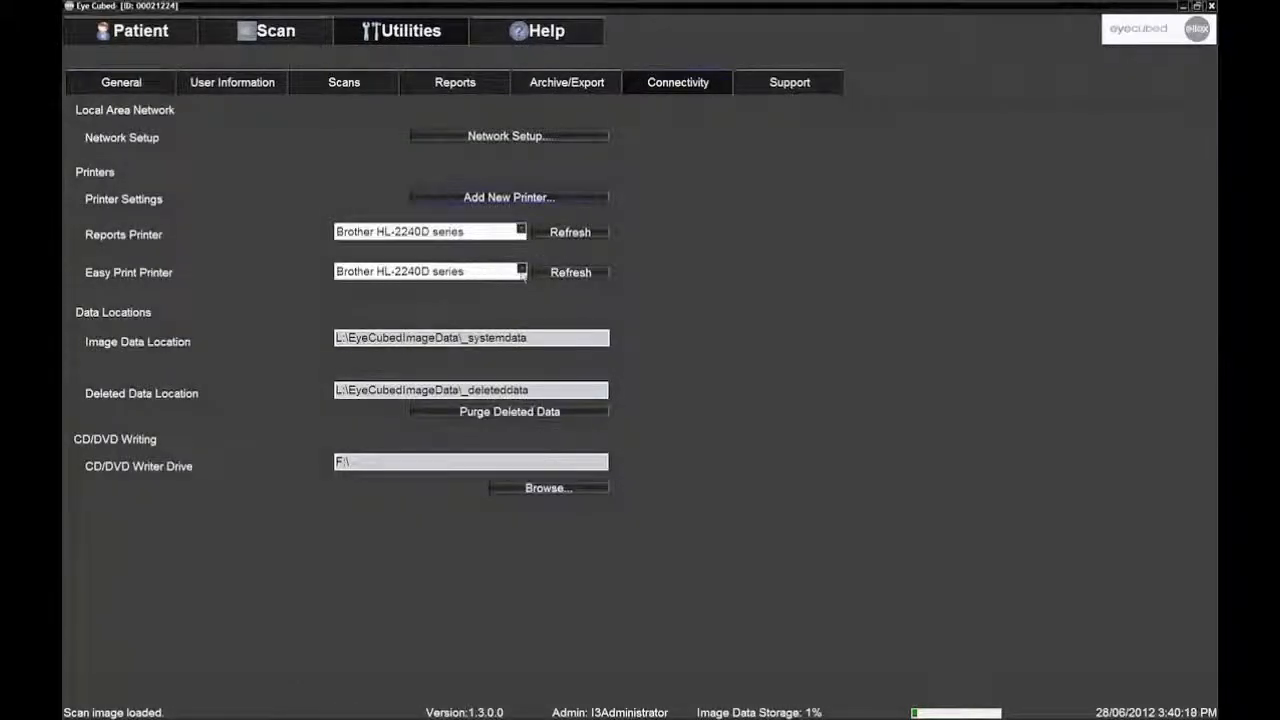
{"action": "left_click", "coordinate": [428, 272]}
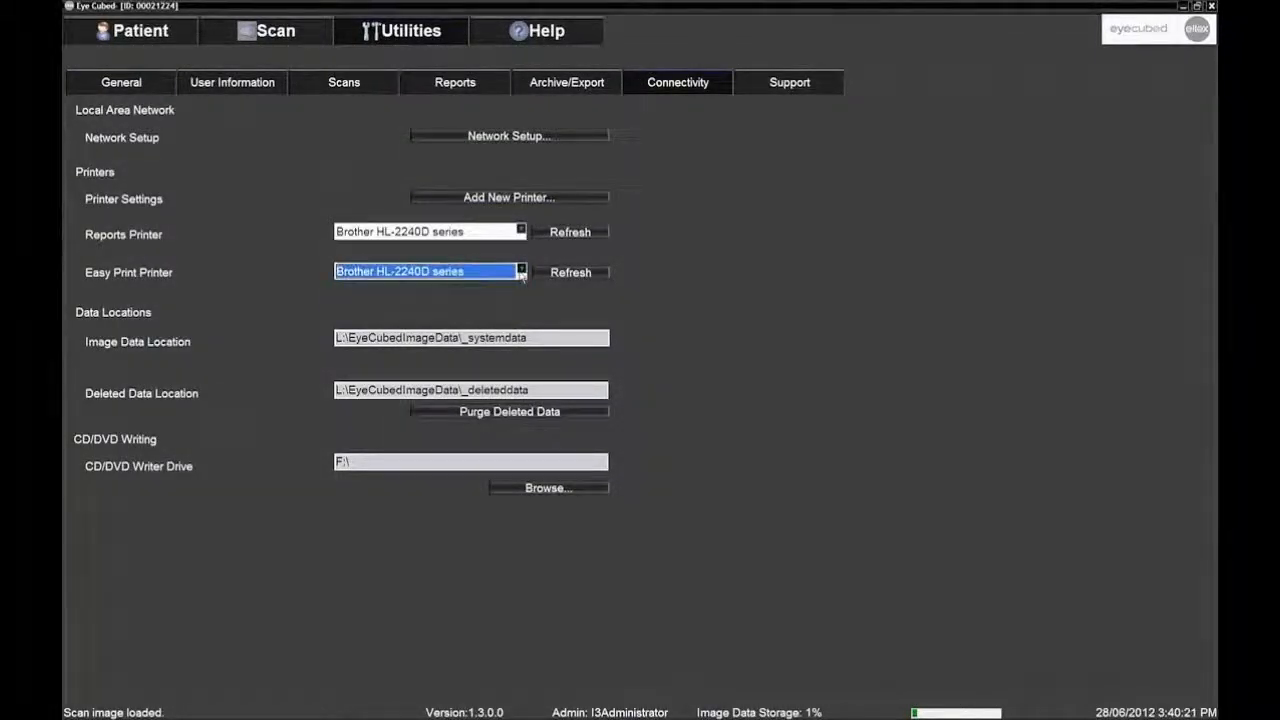
{"action": "left_click", "coordinate": [520, 232]}
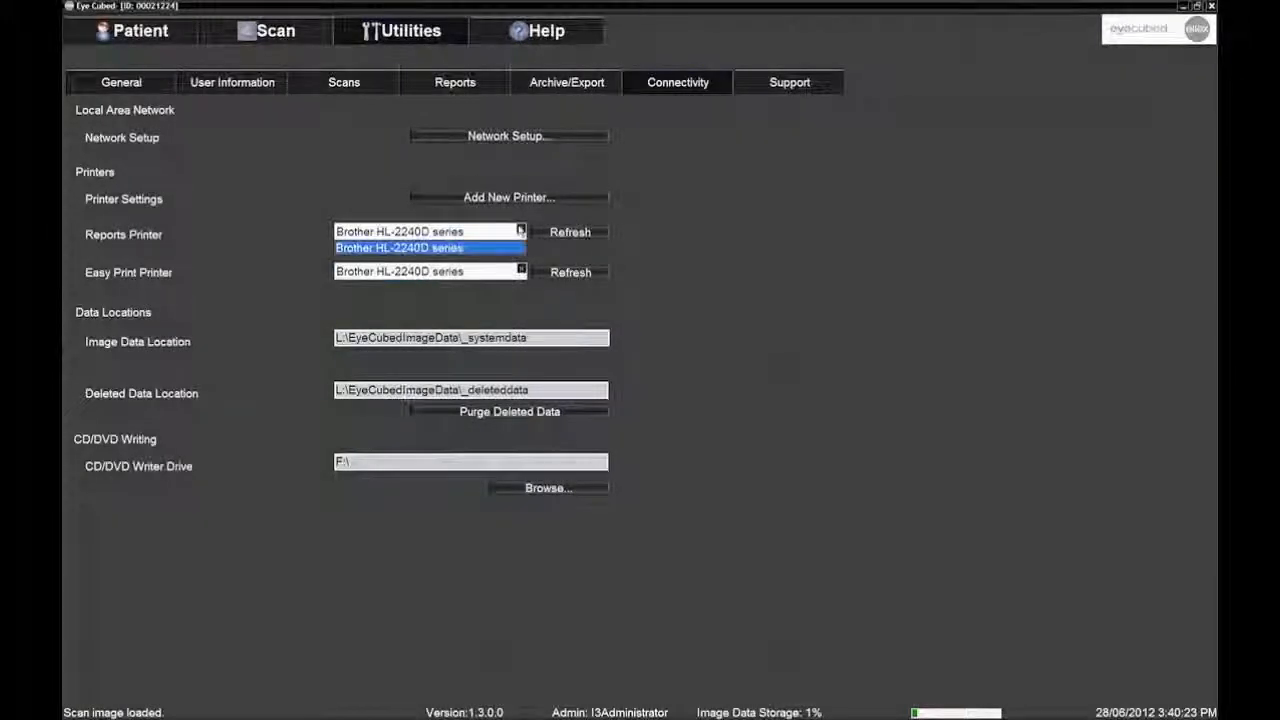
{"action": "left_click", "coordinate": [398, 248]}
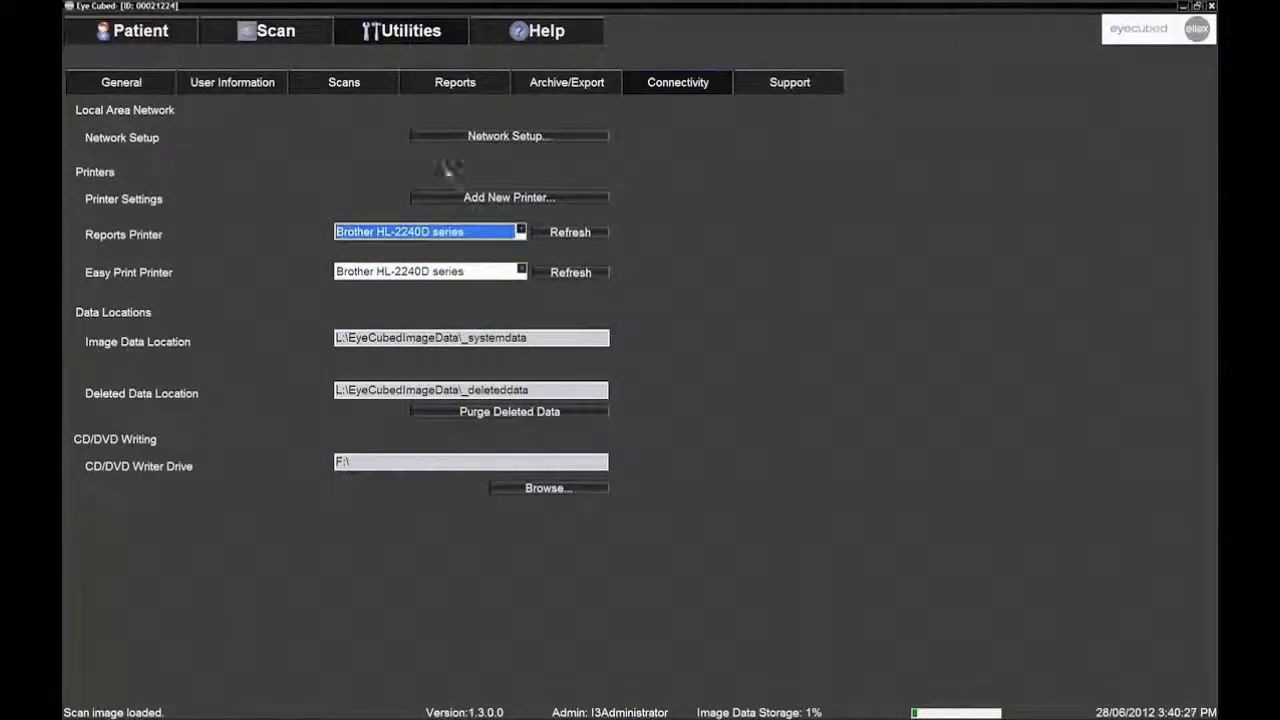
{"action": "left_click", "coordinate": [264, 30]}
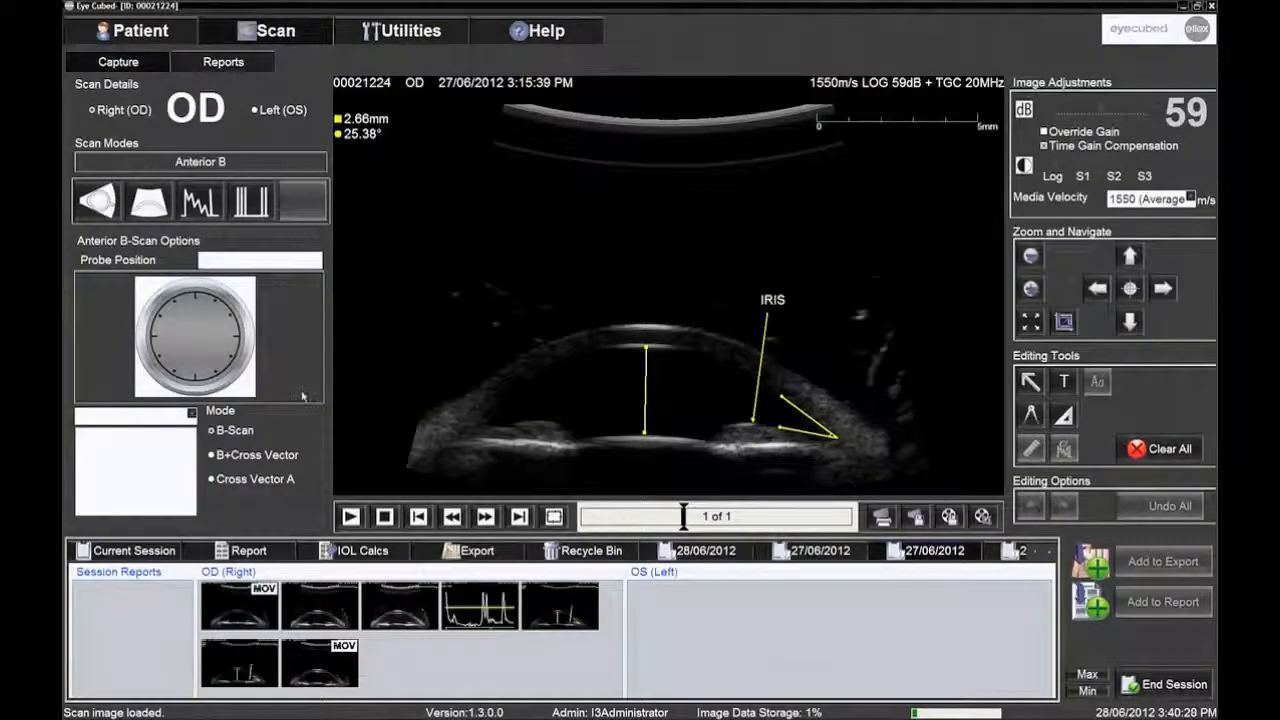
Step: Select the right-eye scan thumbnails and add them to the report
{"action": "left_click", "coordinate": [240, 664]}
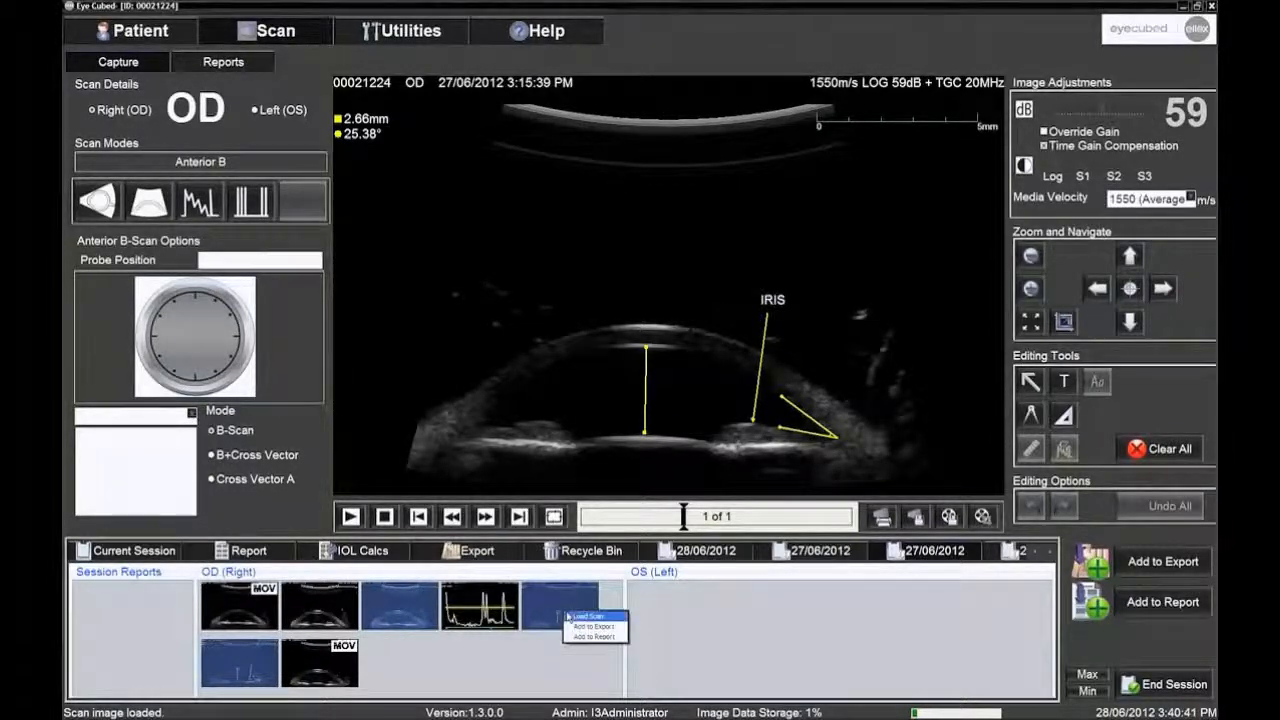
{"action": "mouse_move", "coordinate": [592, 636]}
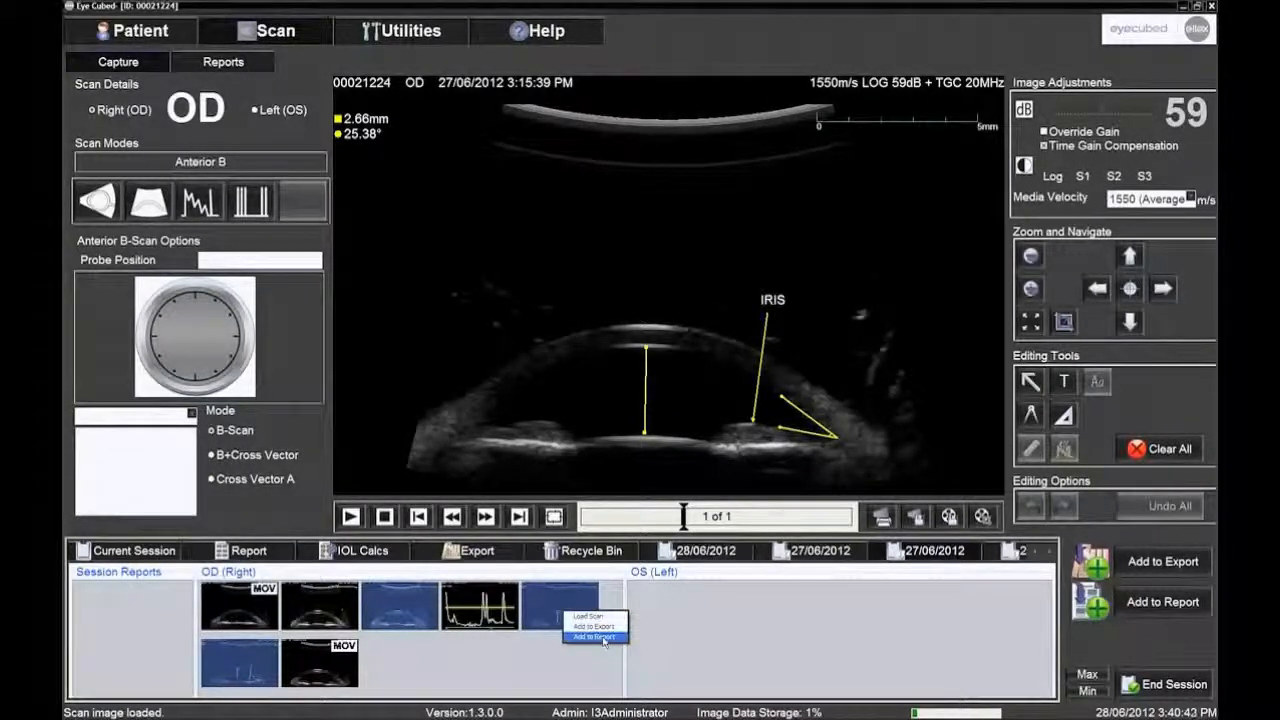
{"action": "left_click", "coordinate": [592, 636]}
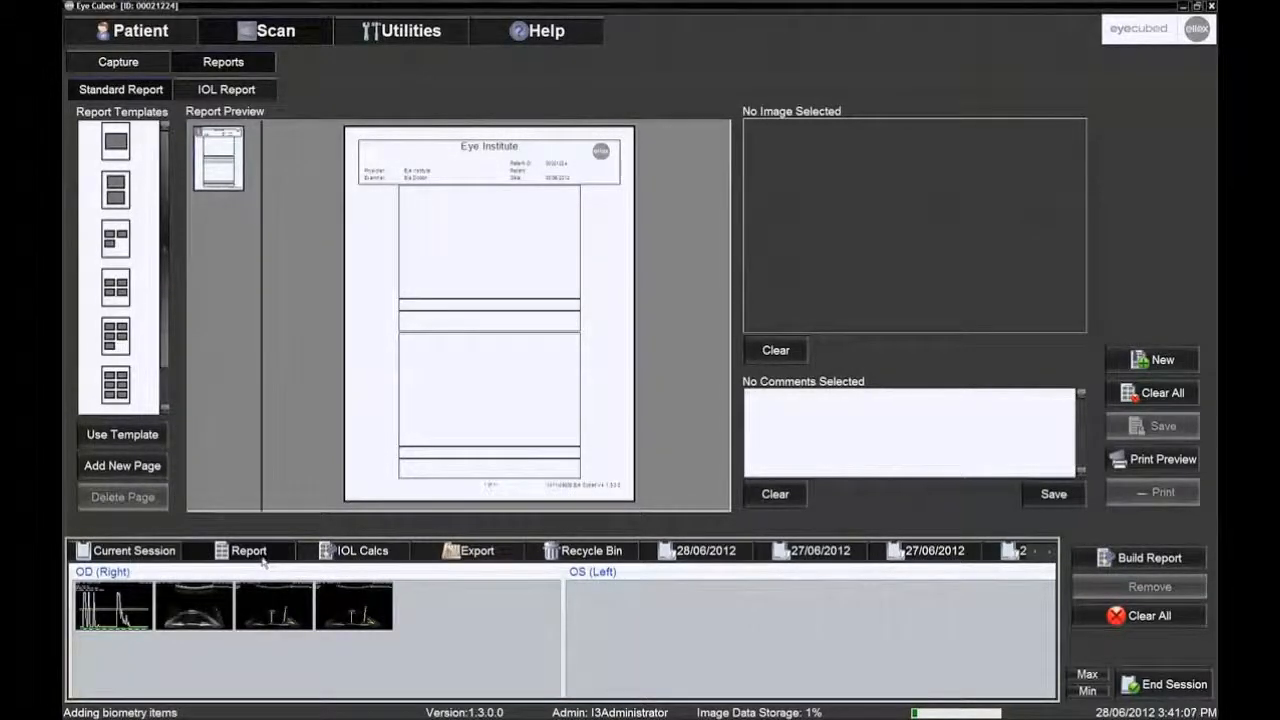
Step: Start a new report, choose a page template and build the report from the selected scans
{"action": "left_click", "coordinate": [114, 188]}
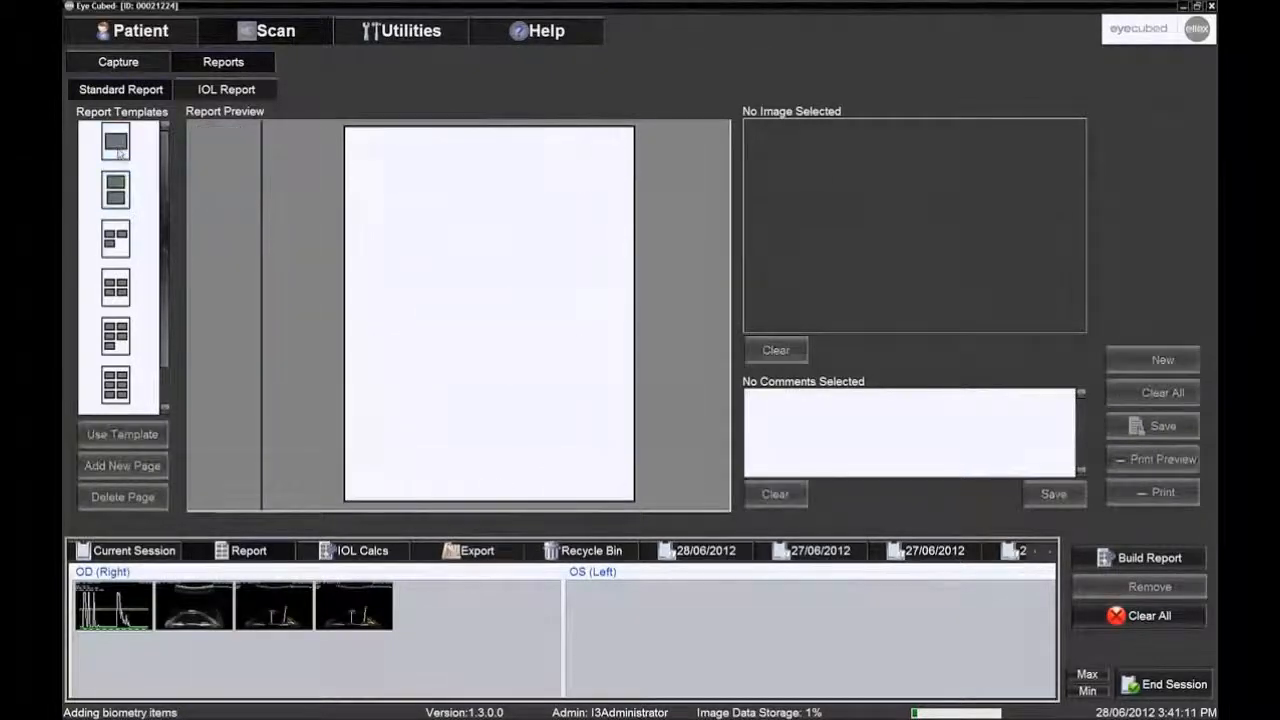
{"action": "left_click", "coordinate": [116, 240]}
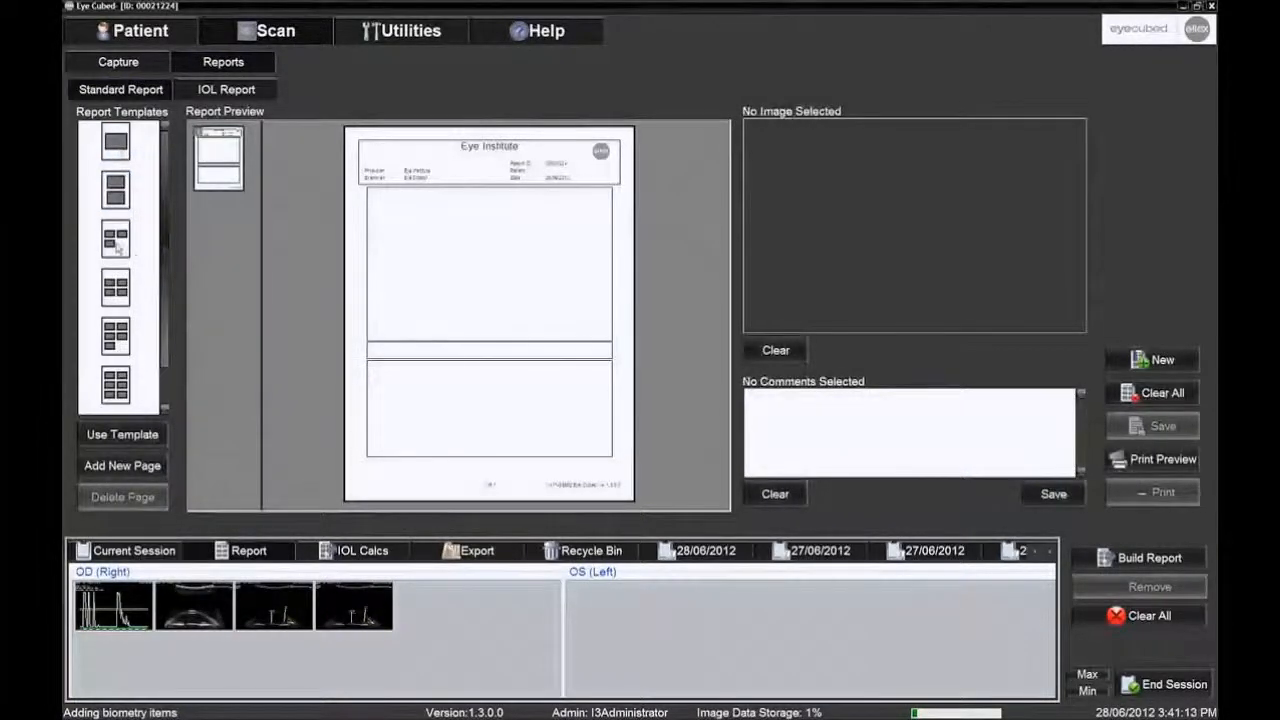
{"action": "left_click", "coordinate": [114, 238]}
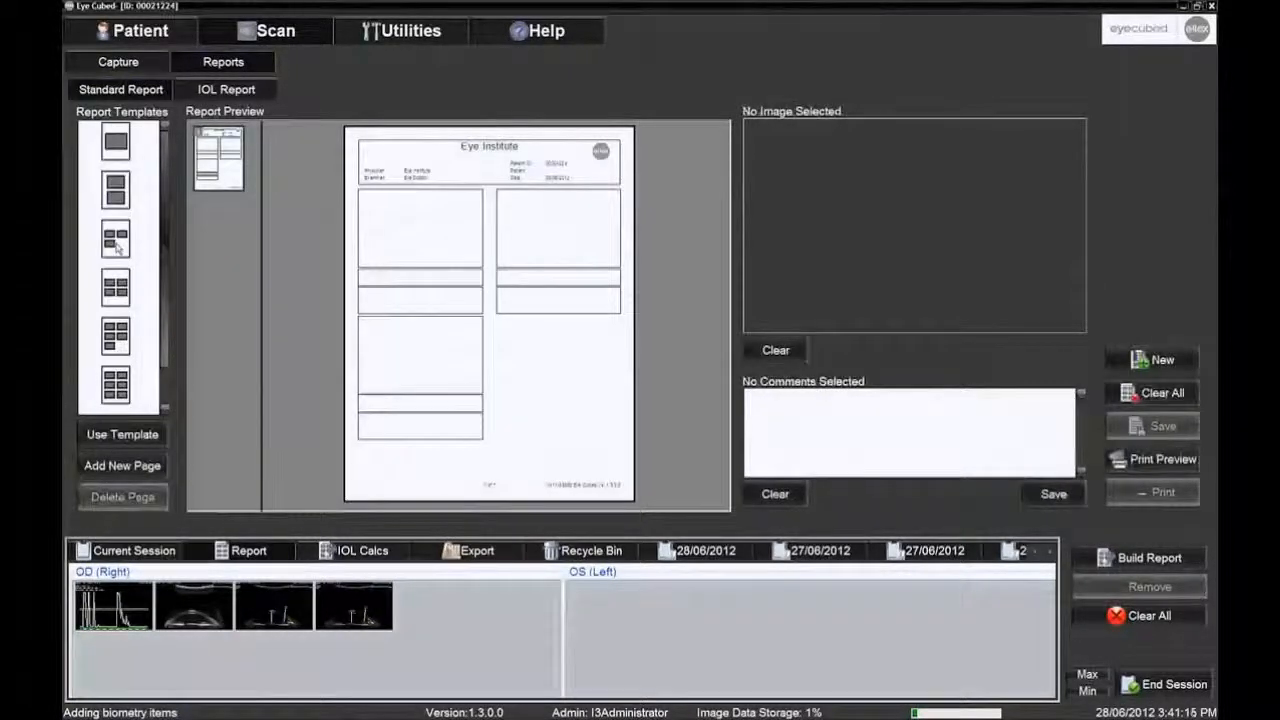
{"action": "left_click", "coordinate": [114, 190]}
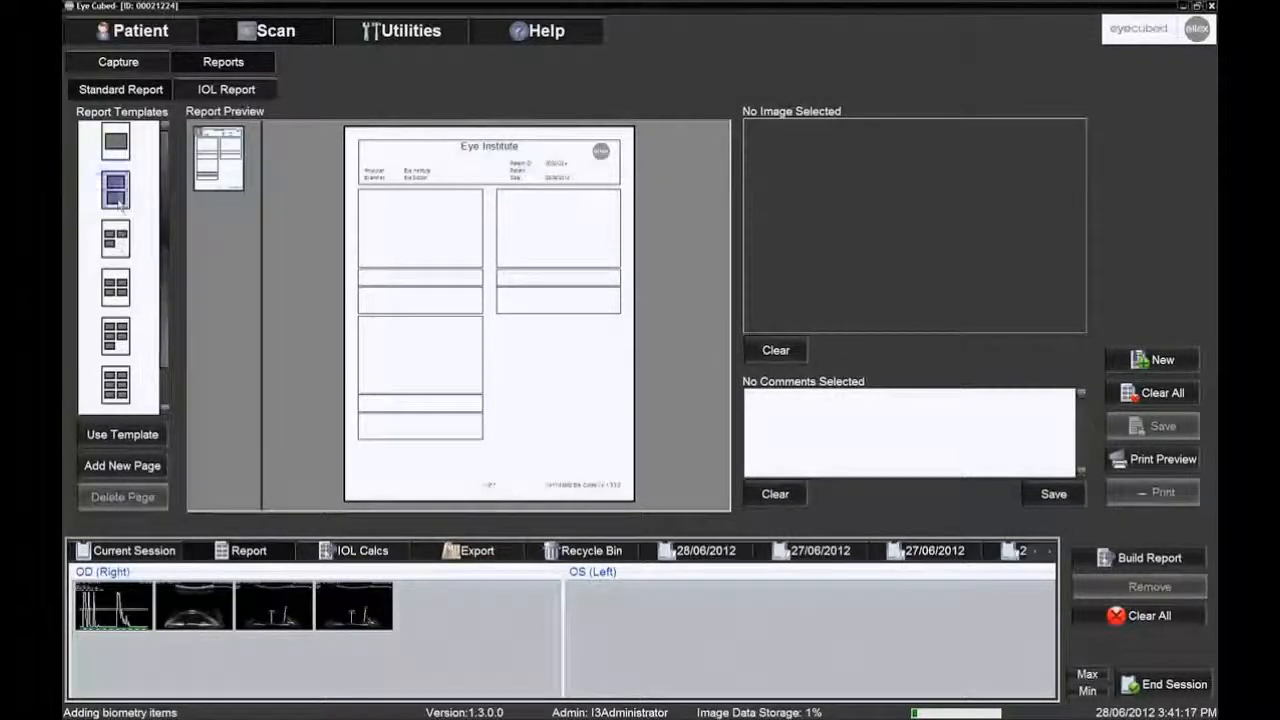
{"action": "left_click", "coordinate": [114, 140]}
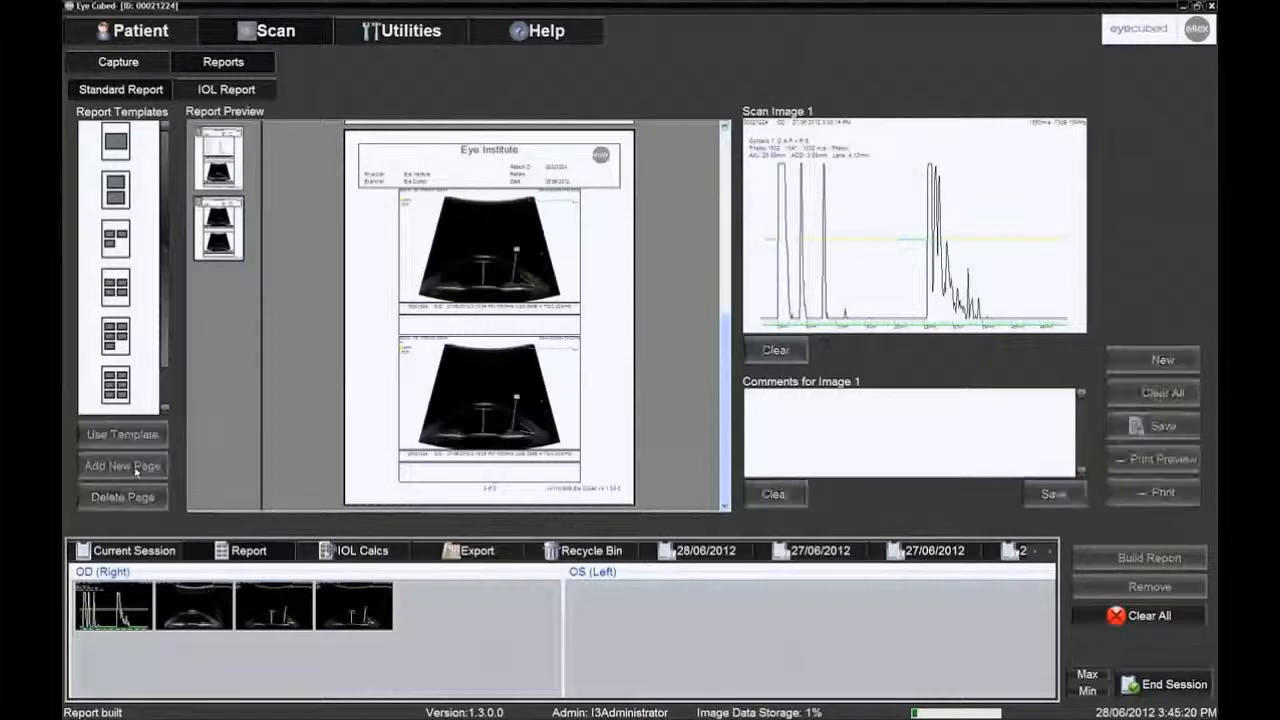
Step: Select the first report image, enter 'Comment' as its Image 1 comment and save the report
{"action": "left_click", "coordinate": [122, 464]}
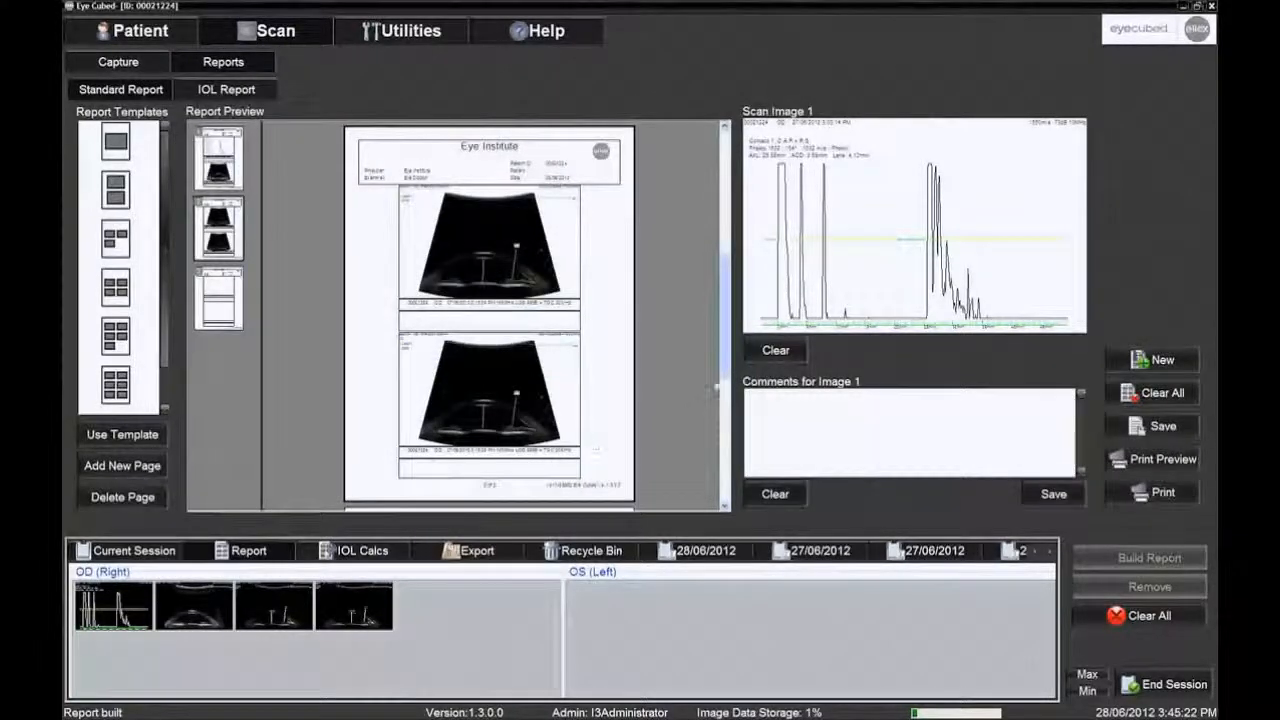
{"action": "scroll", "scroll_direction": "down", "scroll_amount": 3}
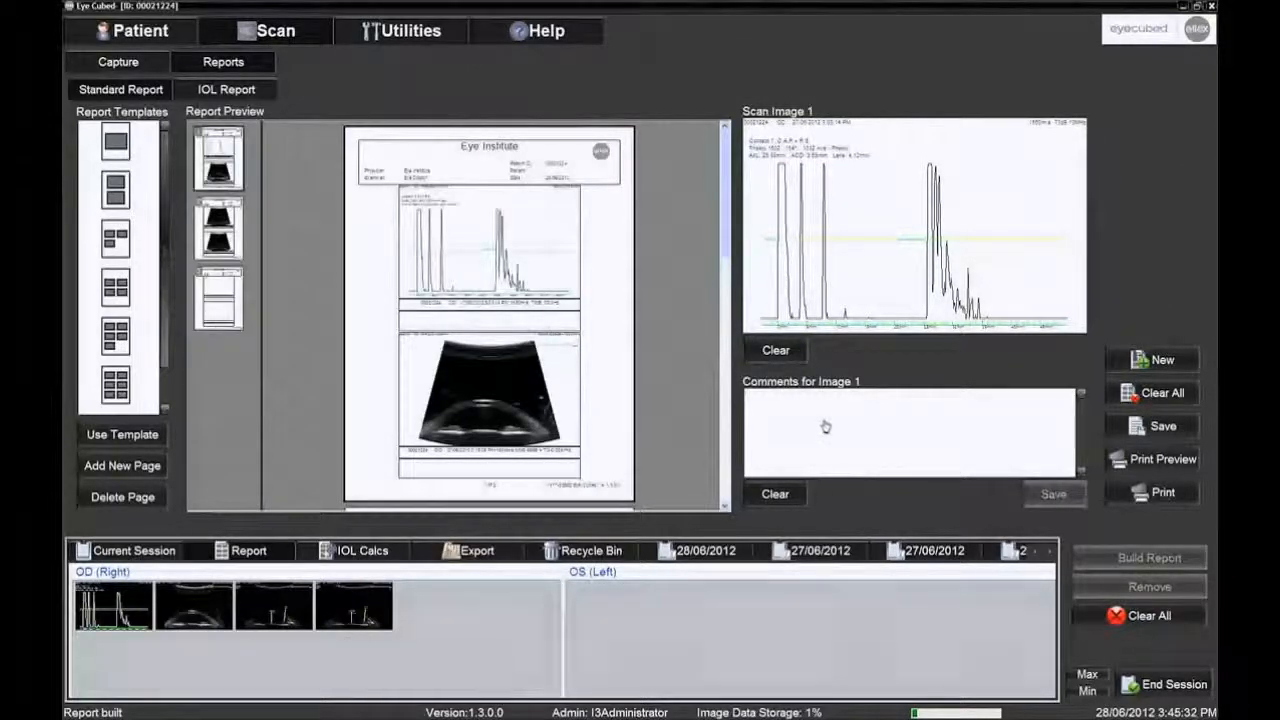
{"action": "left_click", "coordinate": [822, 420]}
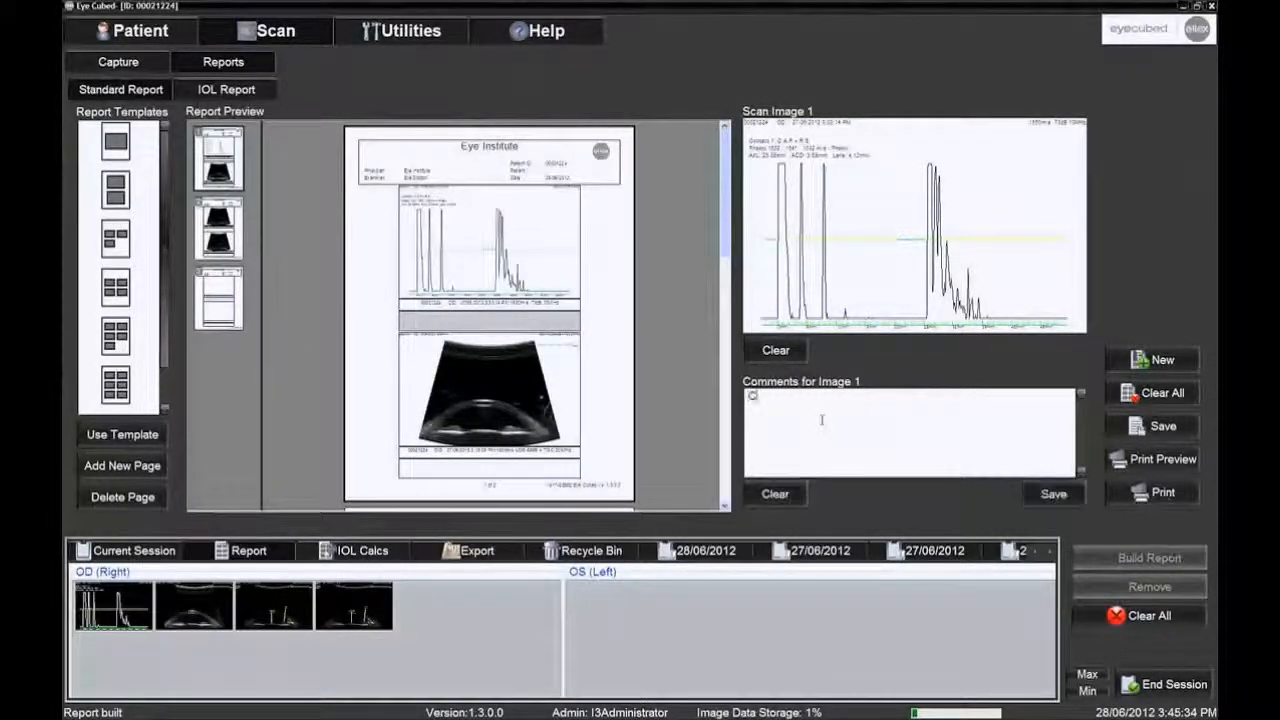
{"action": "type", "text": "Comment"}
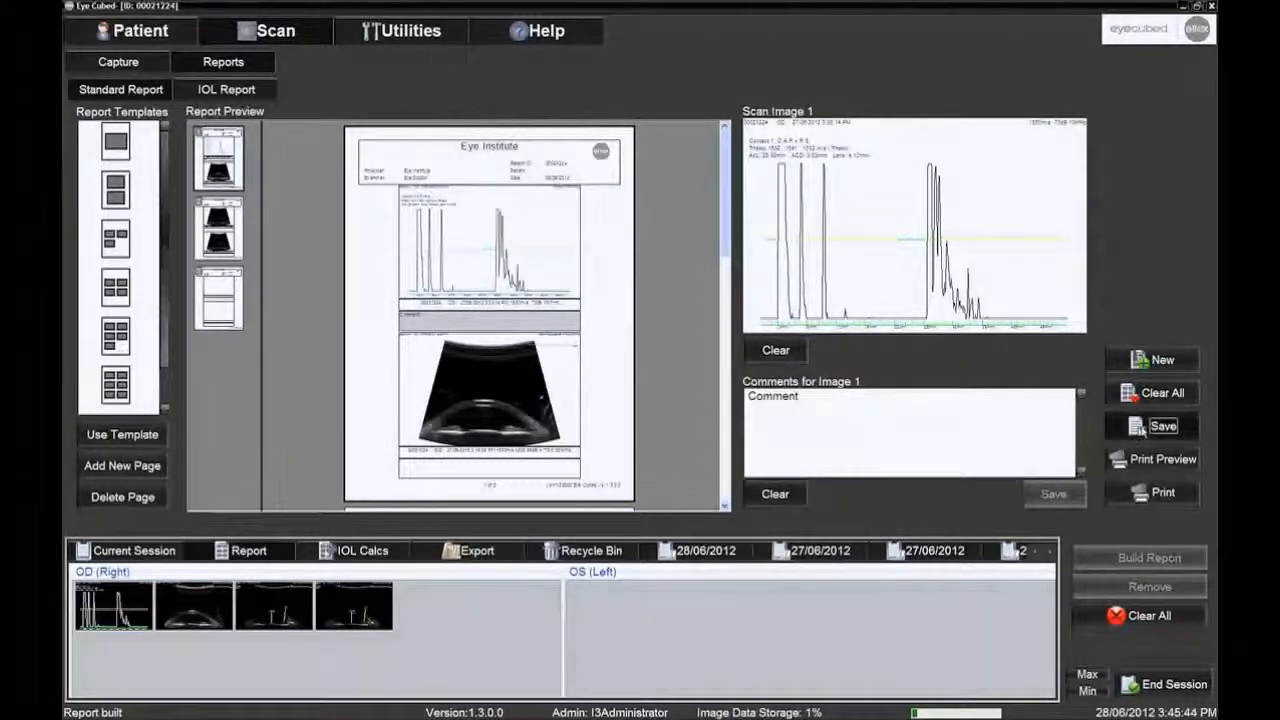
{"action": "left_click", "coordinate": [1162, 424]}
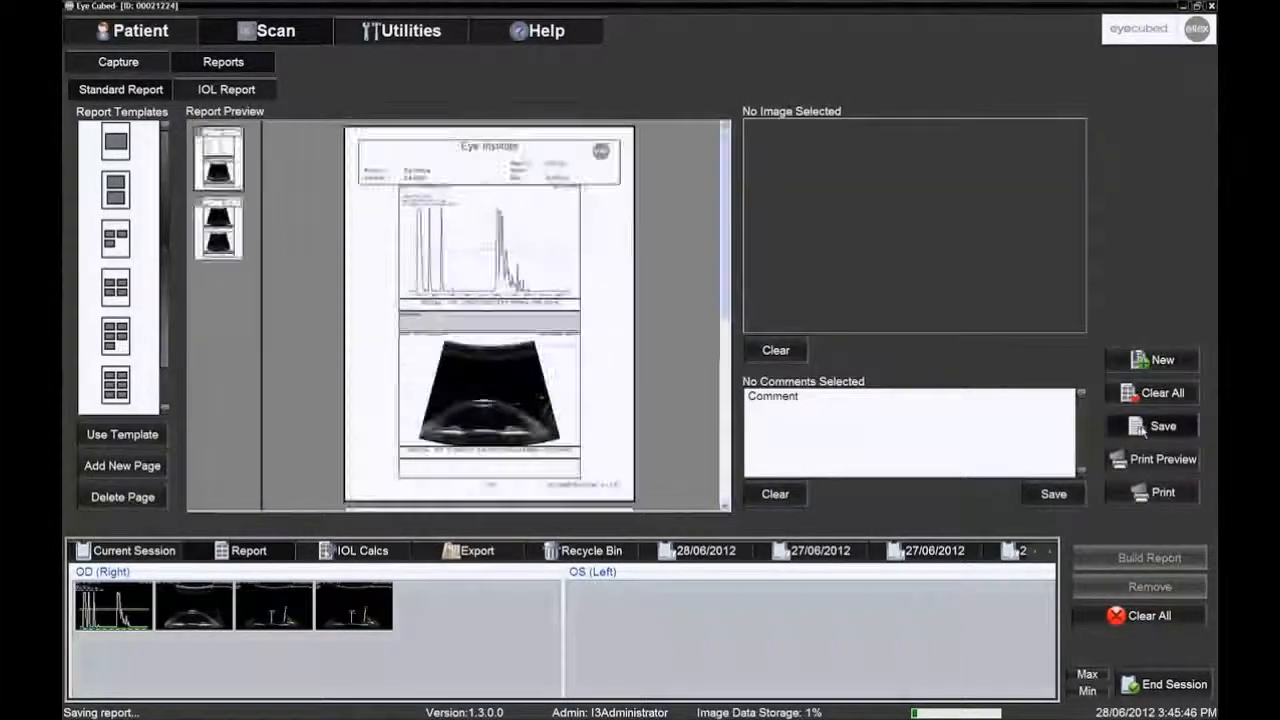
Step: Return to the Capture screen after saving and request to end the scanning session
{"action": "left_click", "coordinate": [1164, 424]}
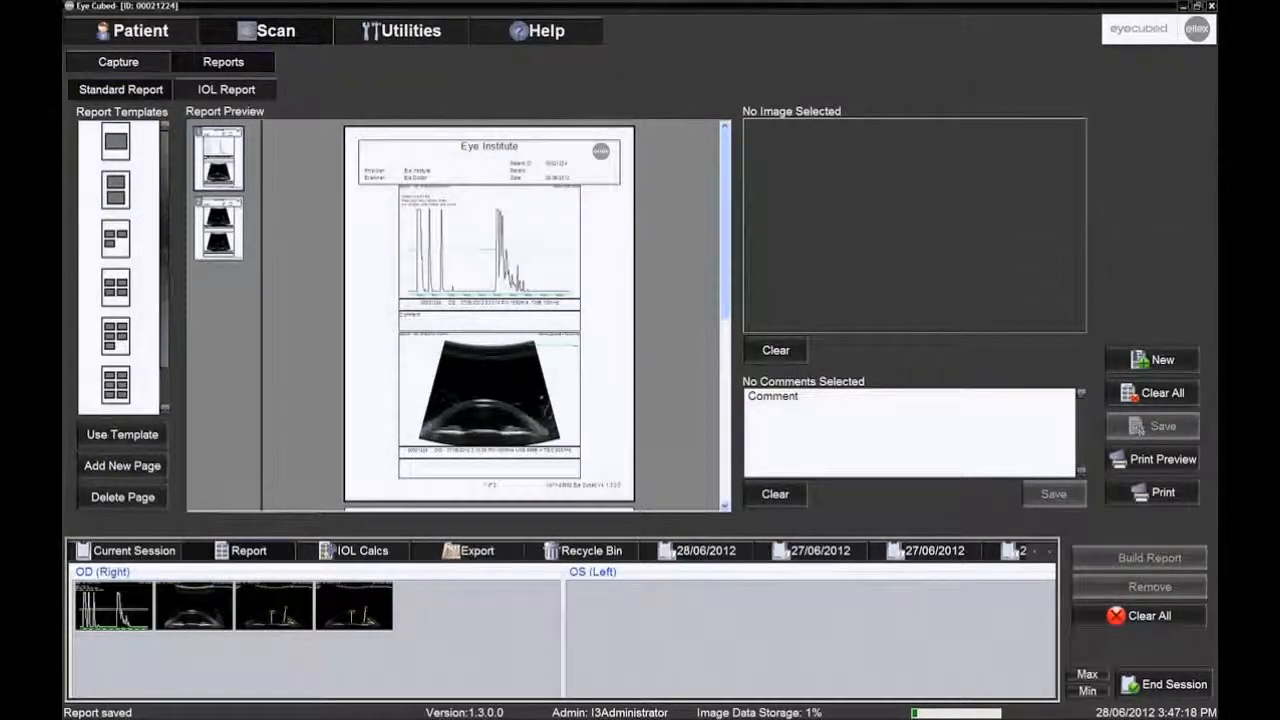
{"action": "left_click", "coordinate": [116, 60]}
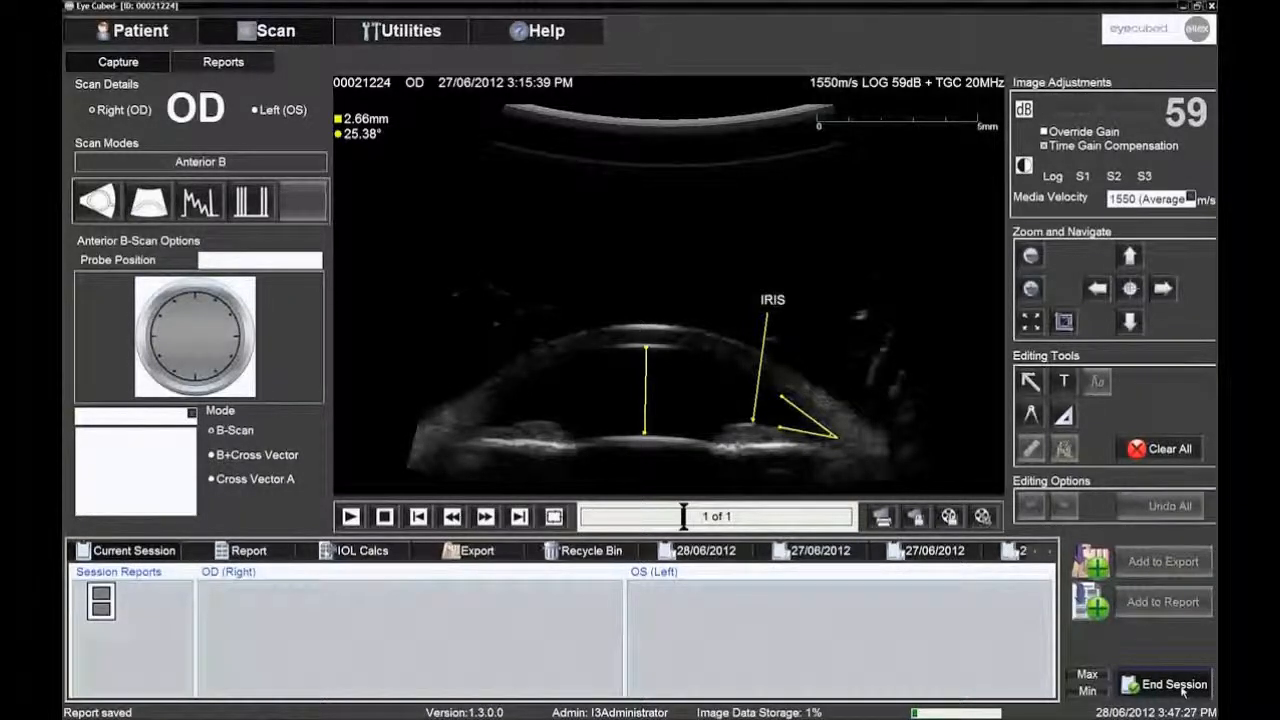
{"action": "left_click", "coordinate": [1164, 684]}
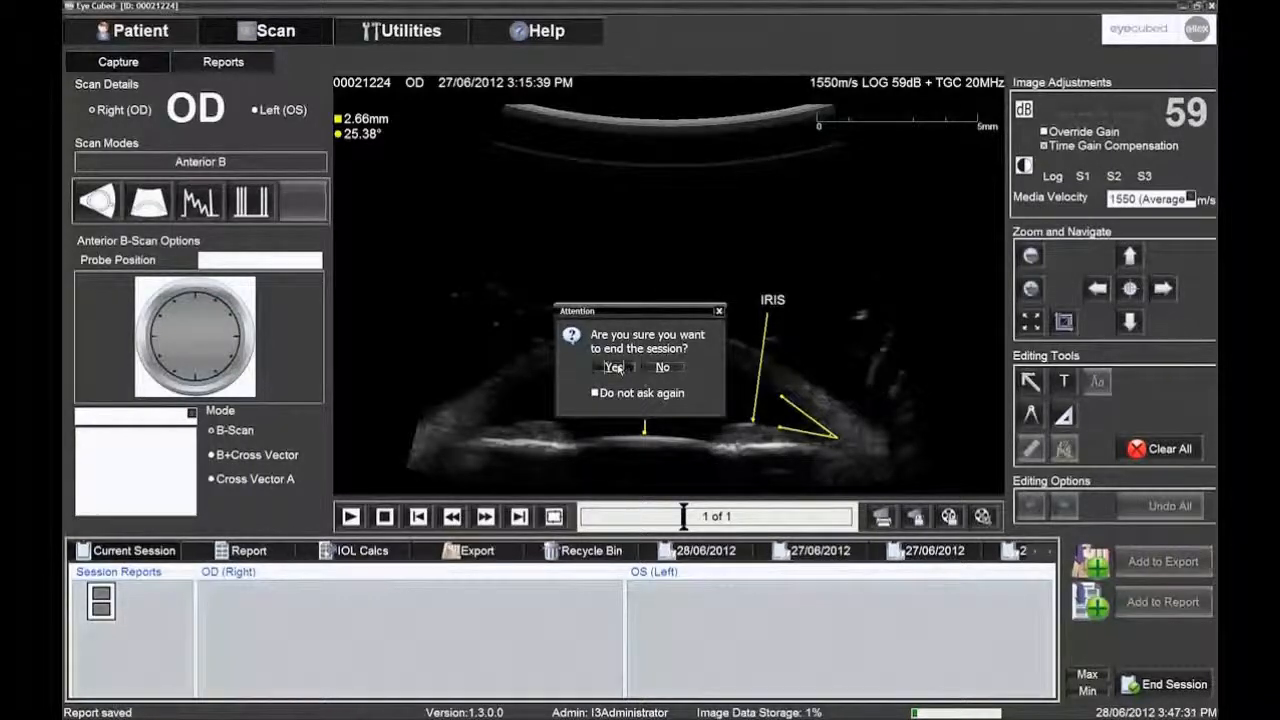
Step: Confirm ending the session and bring up the Utilities settings
{"action": "left_click", "coordinate": [662, 368]}
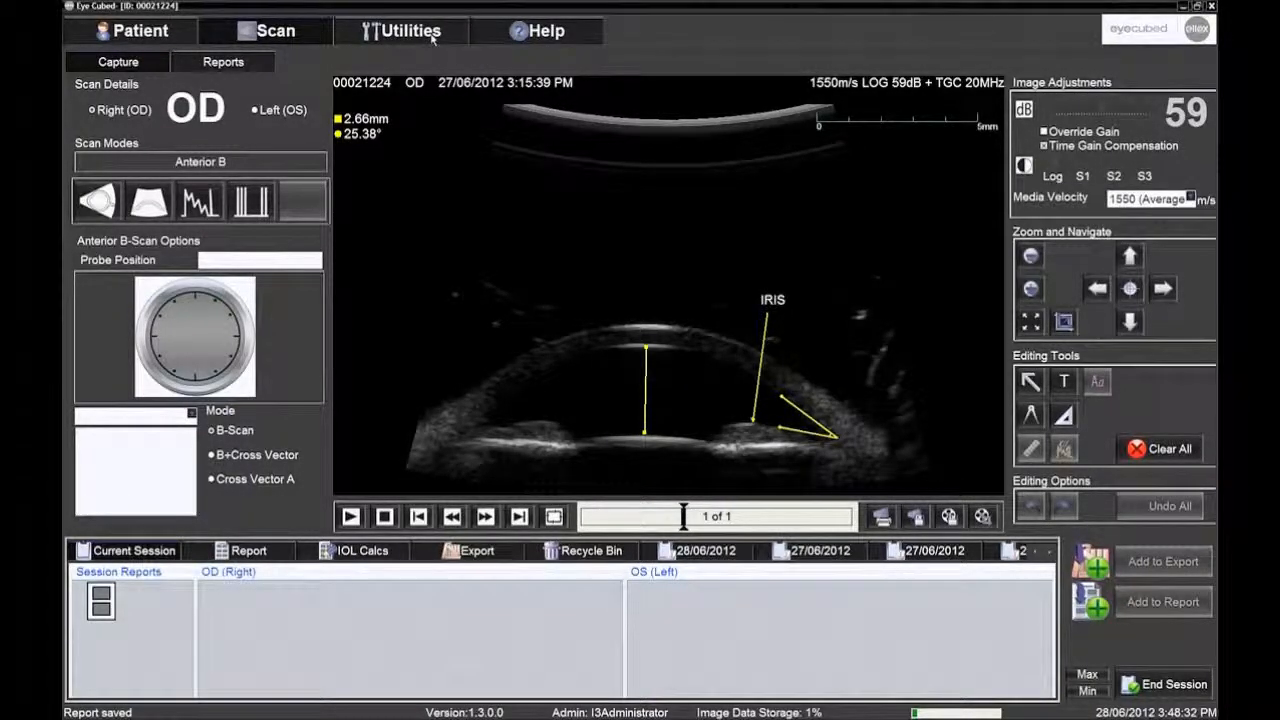
{"action": "left_click", "coordinate": [408, 30]}
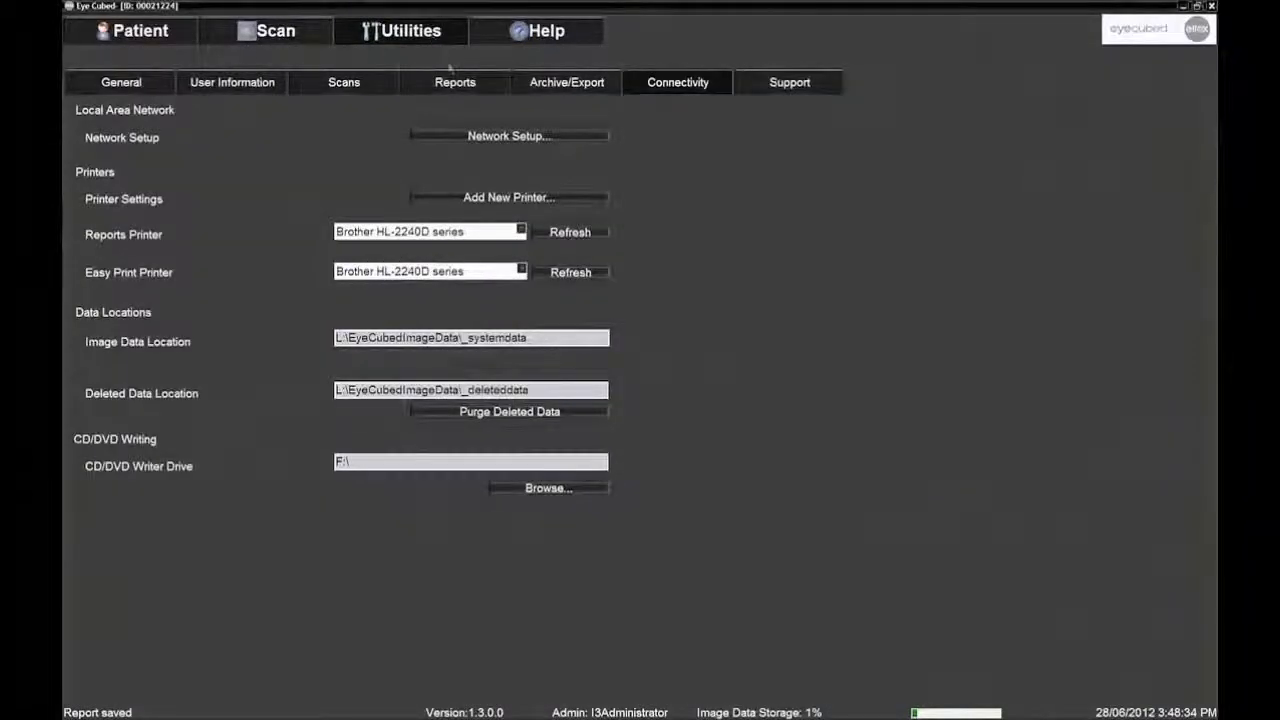
Step: Show the Reports defaults and select the Report Title field for editing
{"action": "left_click", "coordinate": [456, 82]}
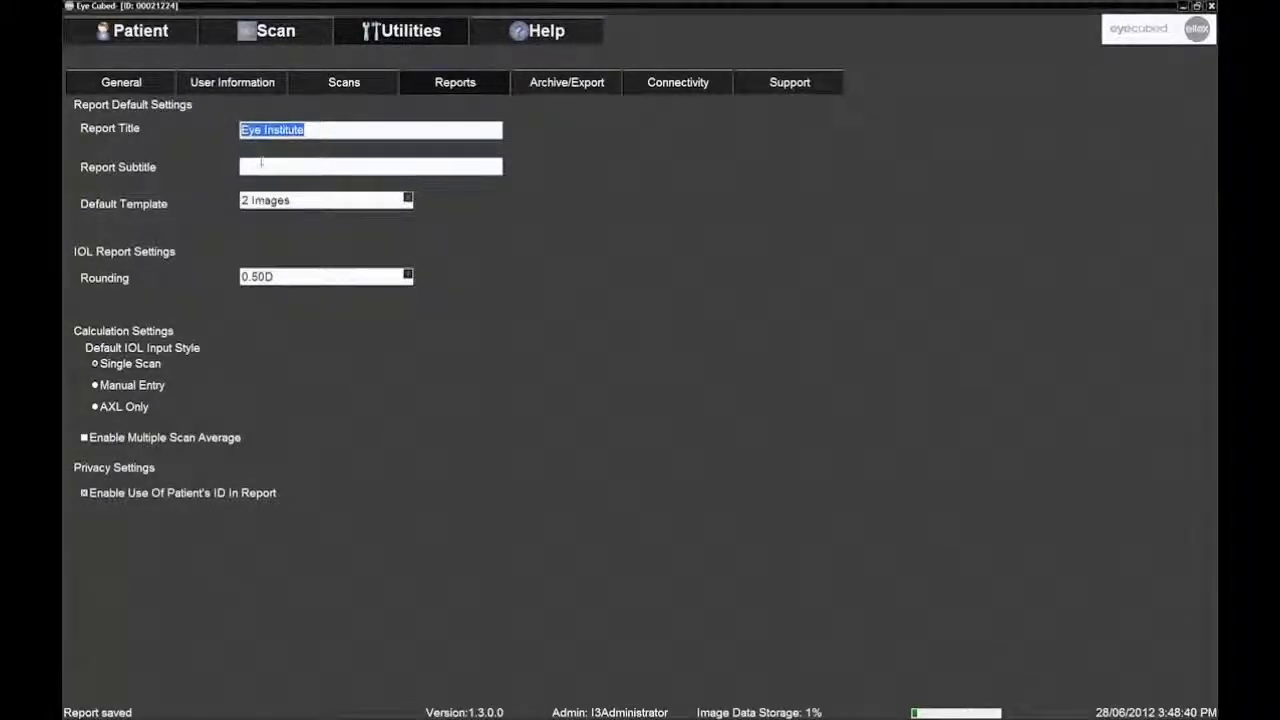
{"action": "left_click", "coordinate": [370, 166]}
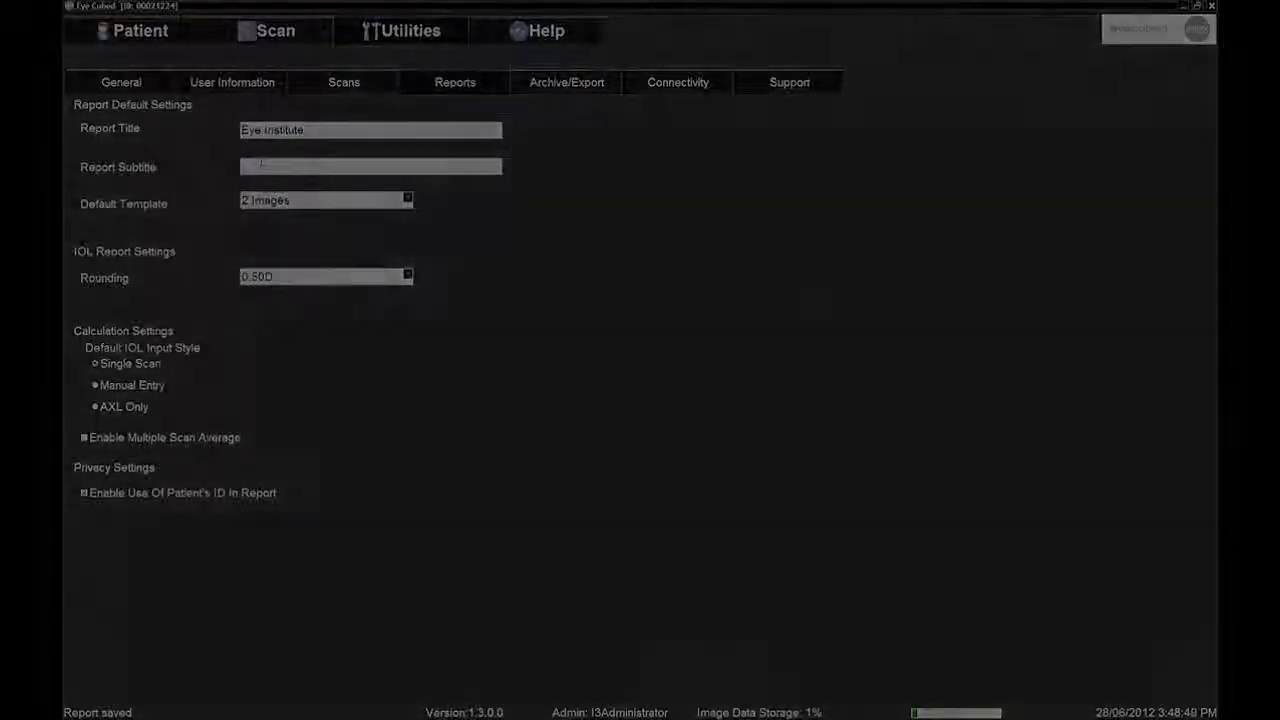
Step: Open the Eye Cubed user manual from Help and show its View menu in Adobe Reader
{"action": "left_click", "coordinate": [548, 30]}
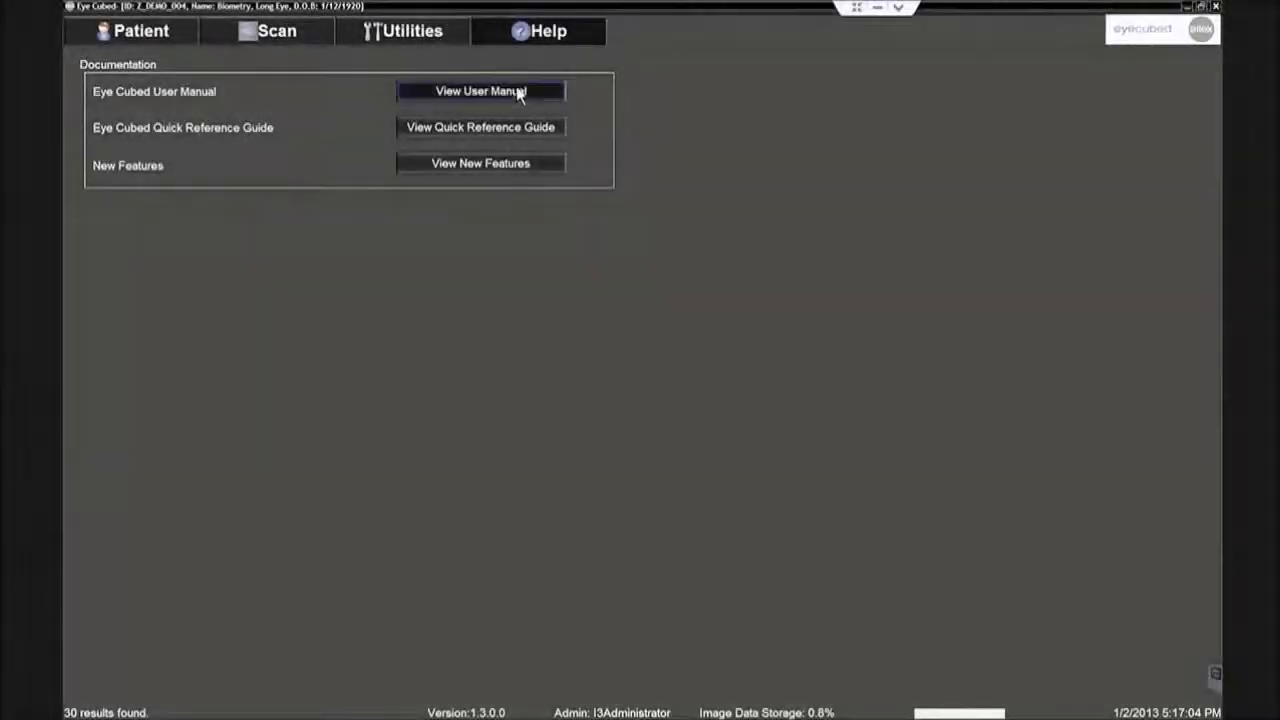
{"action": "left_click", "coordinate": [480, 92]}
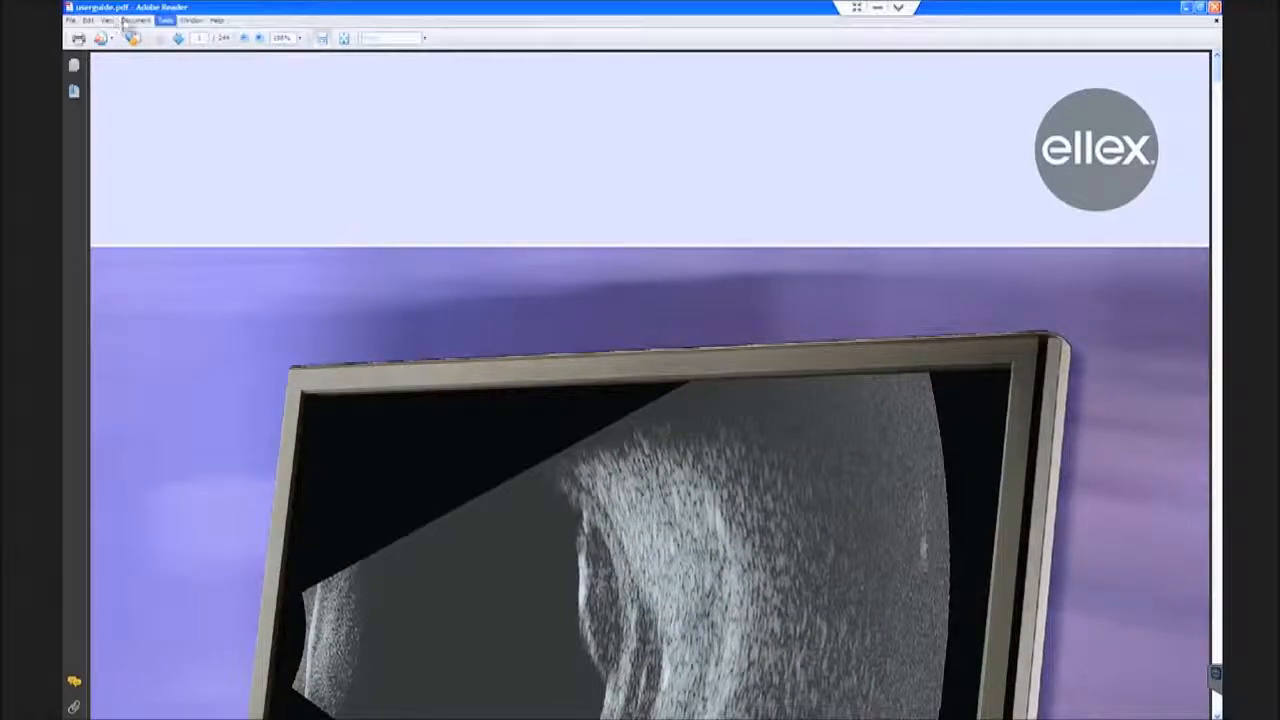
{"action": "left_click", "coordinate": [106, 20]}
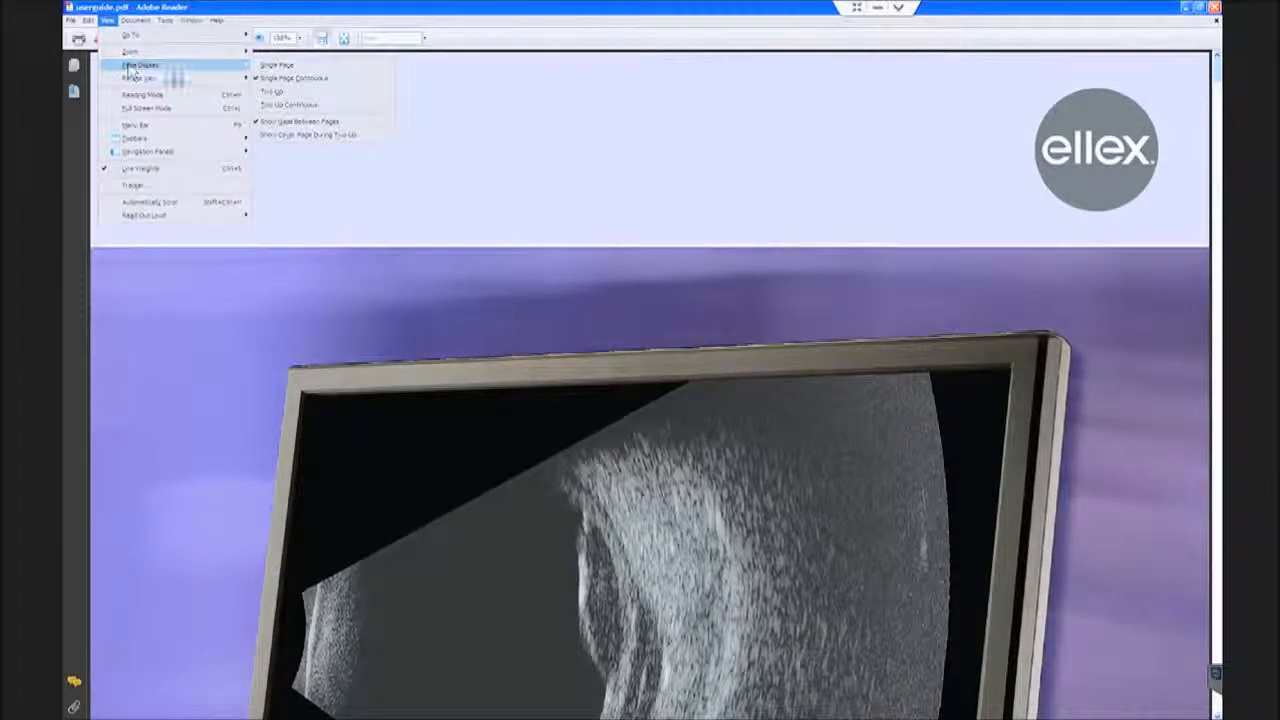